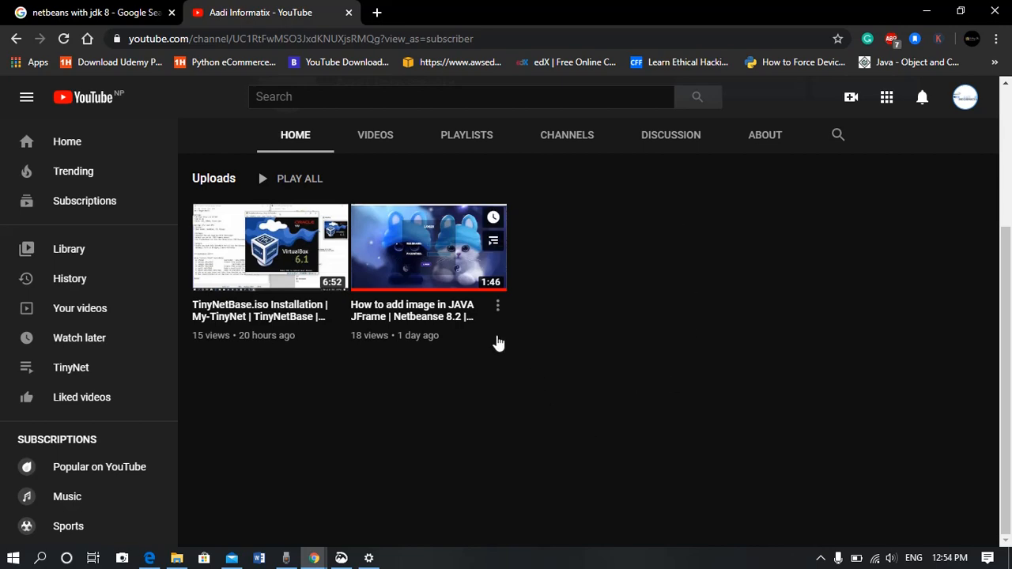
mouse_move(206, 87)
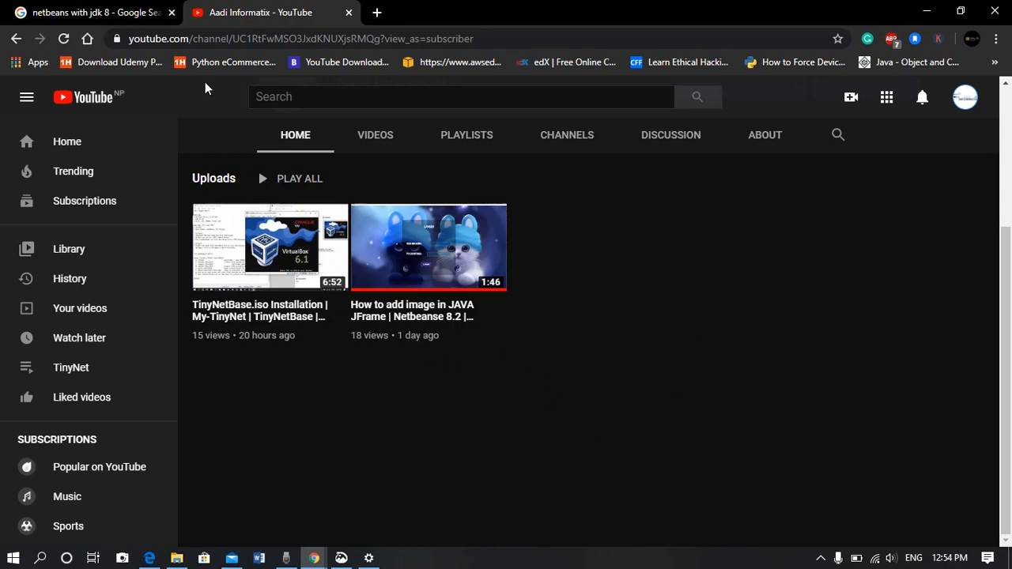
- Switch back to the Google results tab for 'netbeans with jdk 8'
click(95, 13)
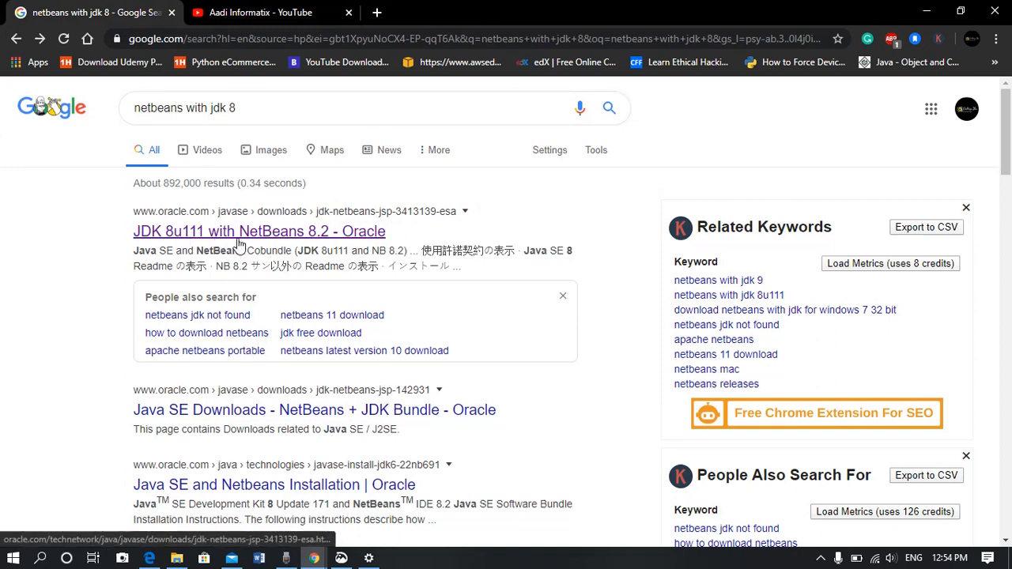
- Open the 'JDK 8u111 with NetBeans 8.2 - Oracle' result and accept the license agreement
click(259, 231)
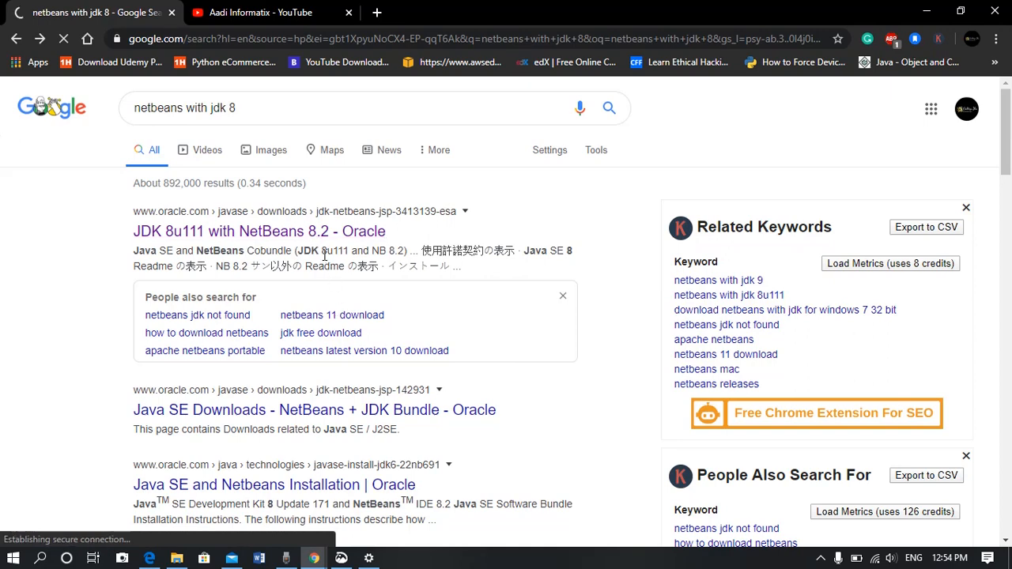
click(259, 231)
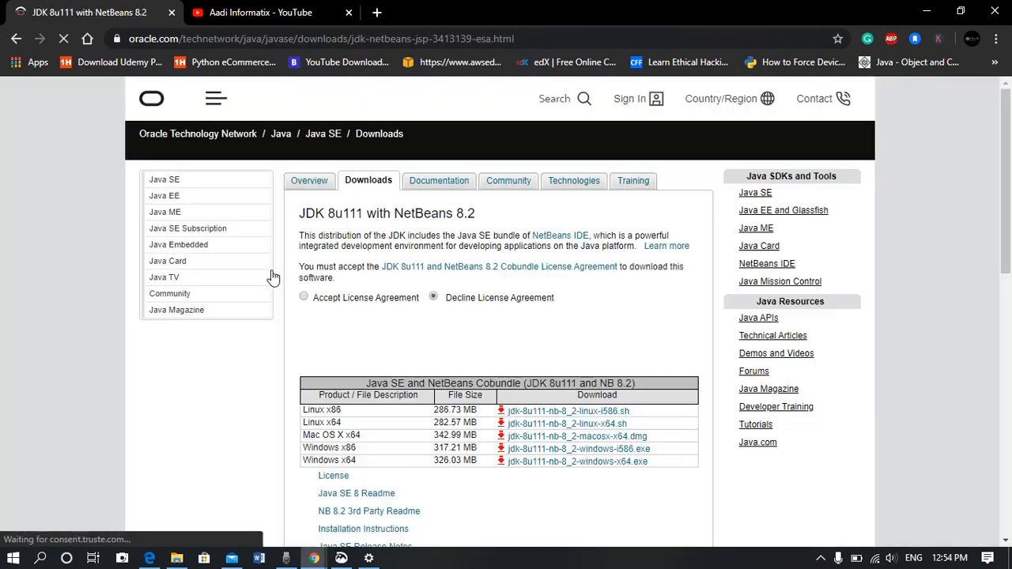
click(303, 298)
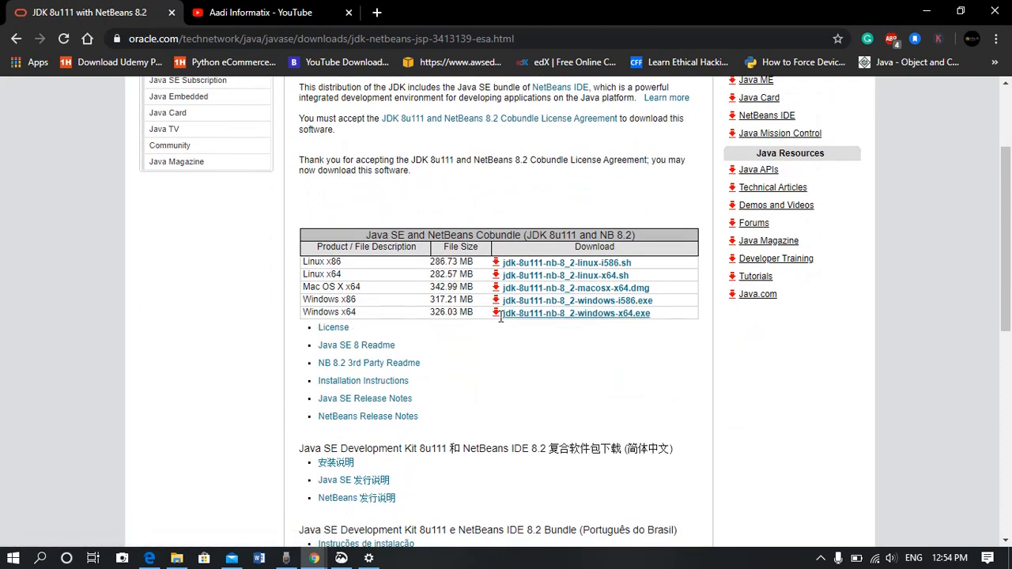
mouse_move(575, 313)
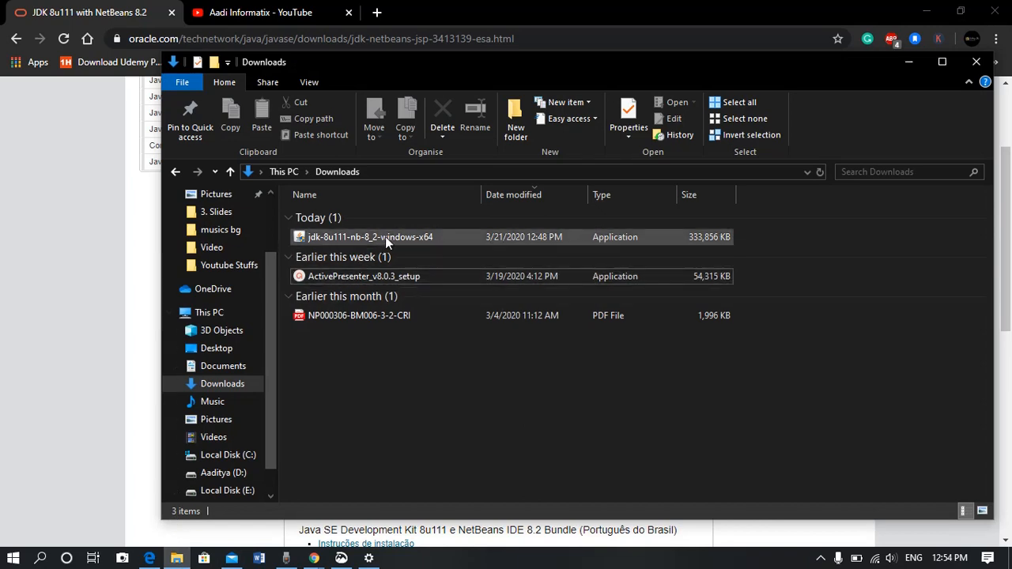
- Run jdk-8u111-nb-8_2-windows-x64 from the Downloads folder
click(370, 236)
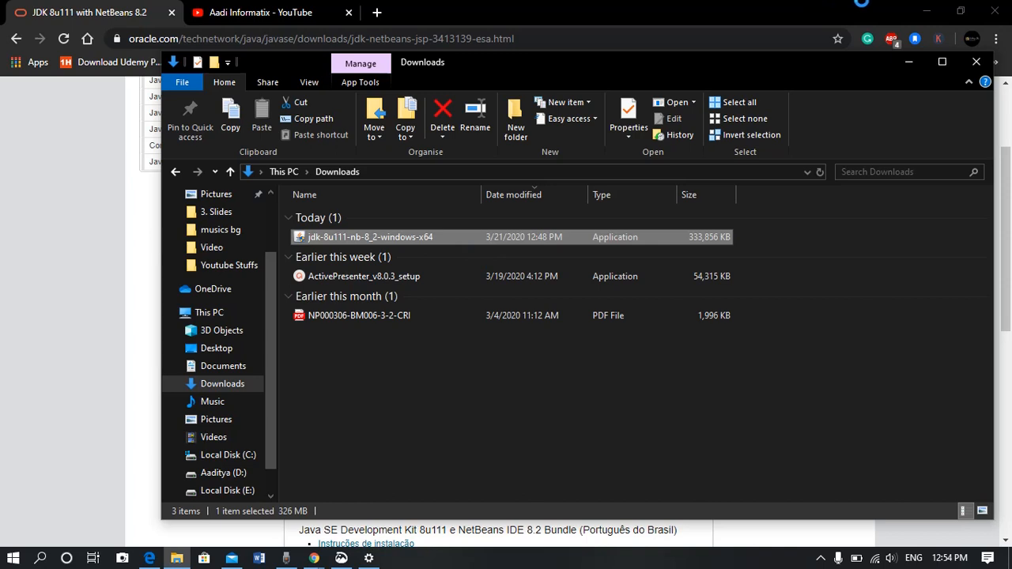
double_click(369, 236)
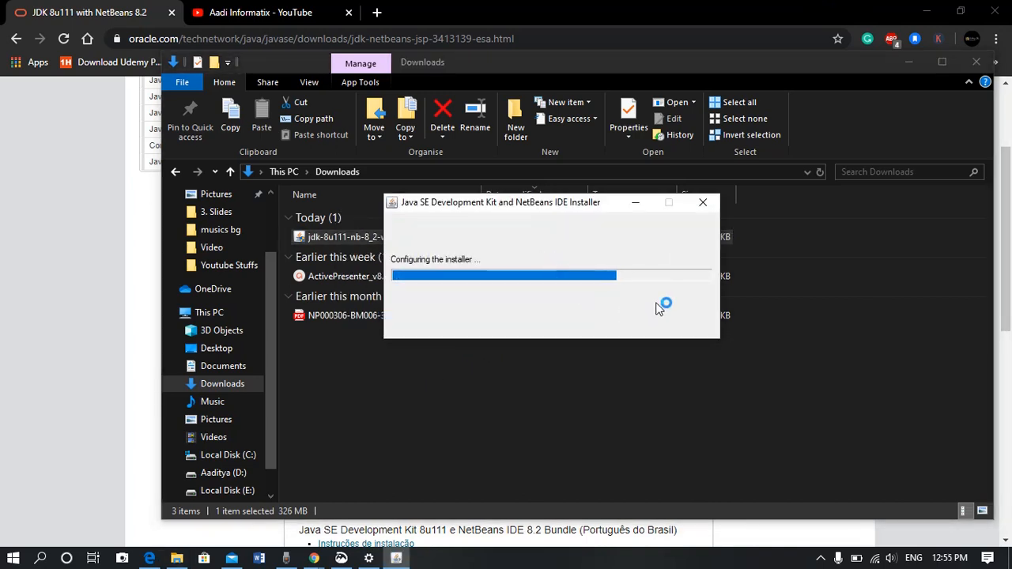
mouse_move(695, 308)
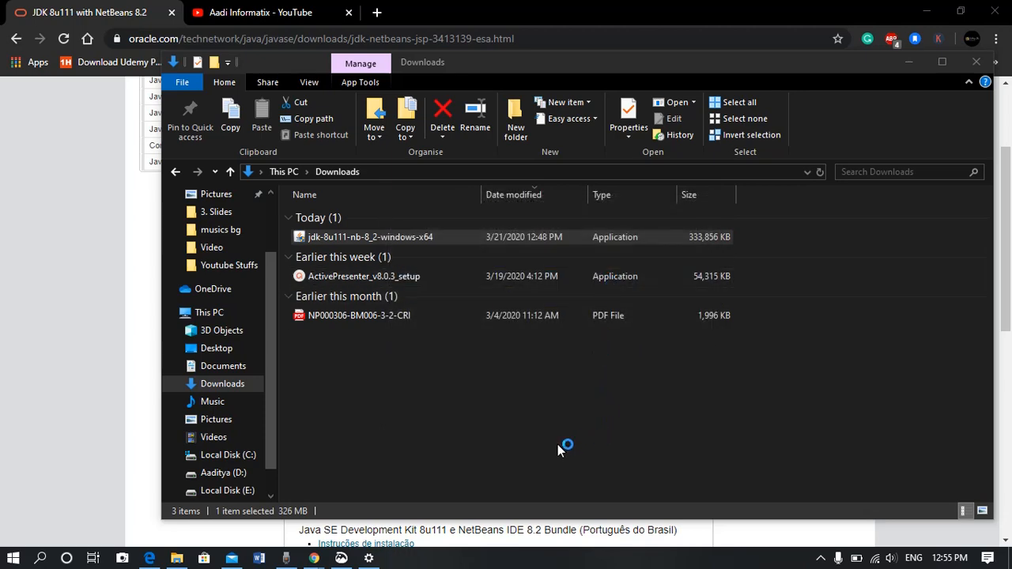
mouse_move(373, 117)
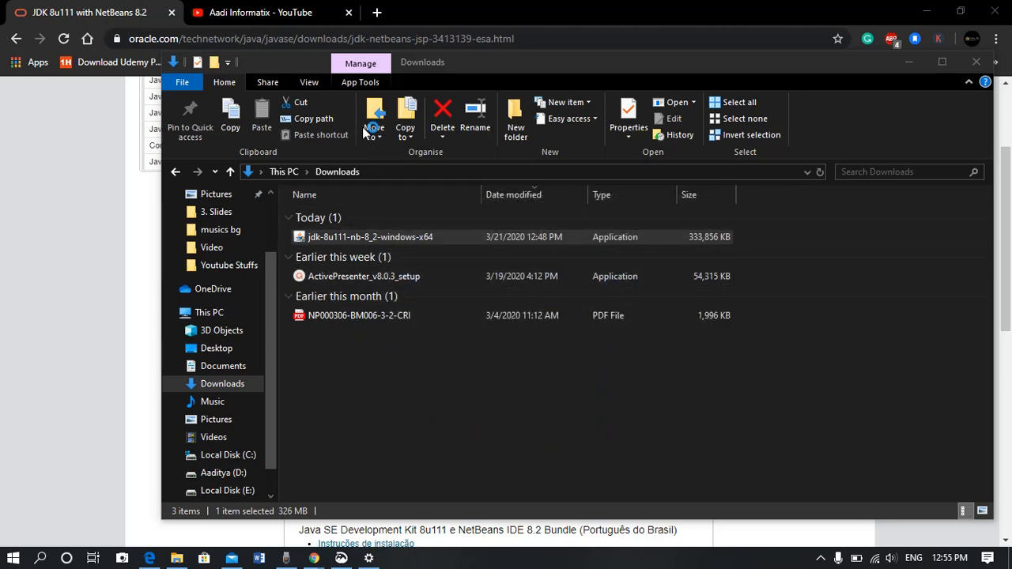
- Install NetBeans 8.2 to the default folder with the existing JDK 1.8.0_111
double_click(370, 237)
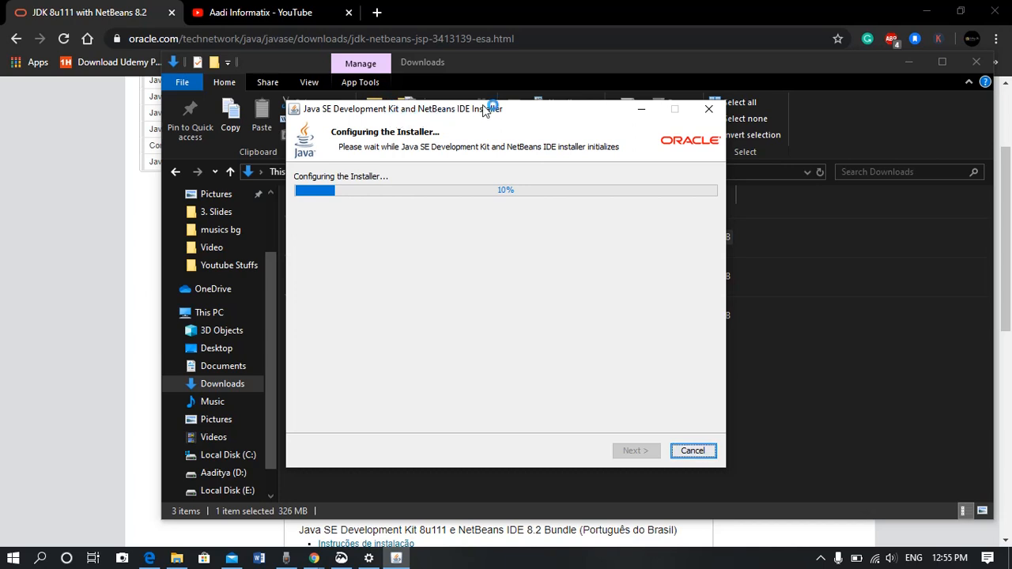
mouse_move(553, 233)
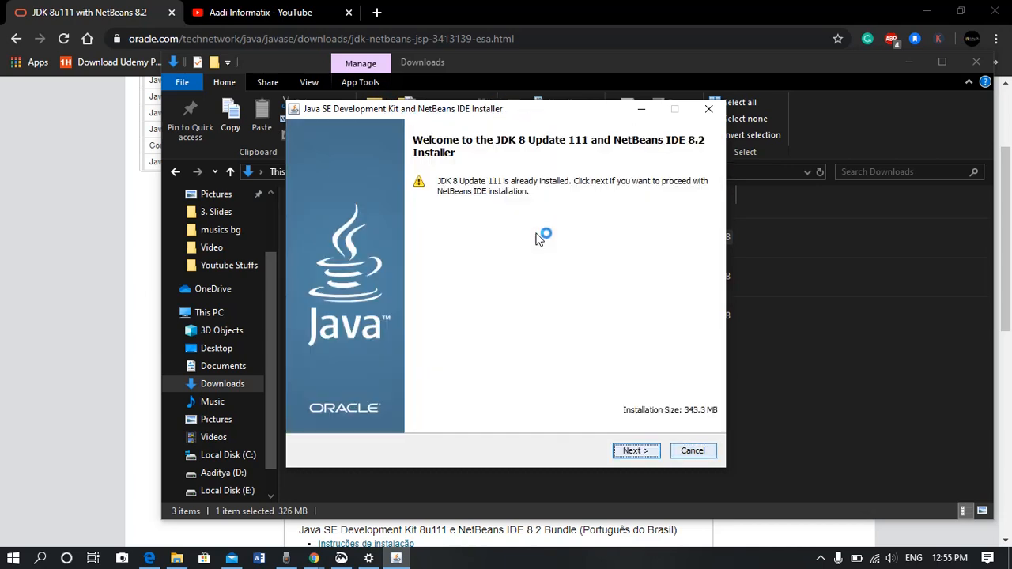
click(635, 450)
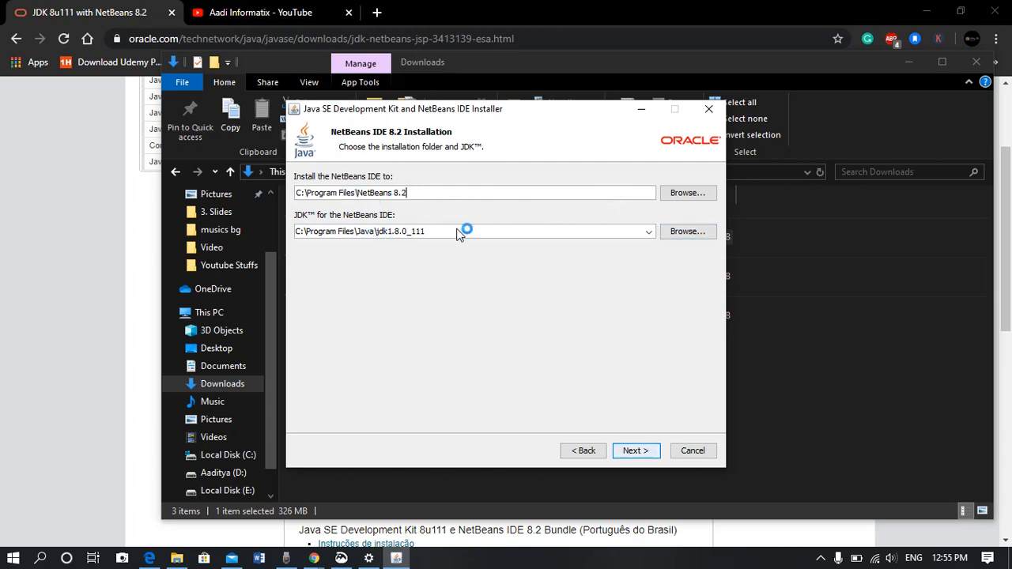
click(635, 450)
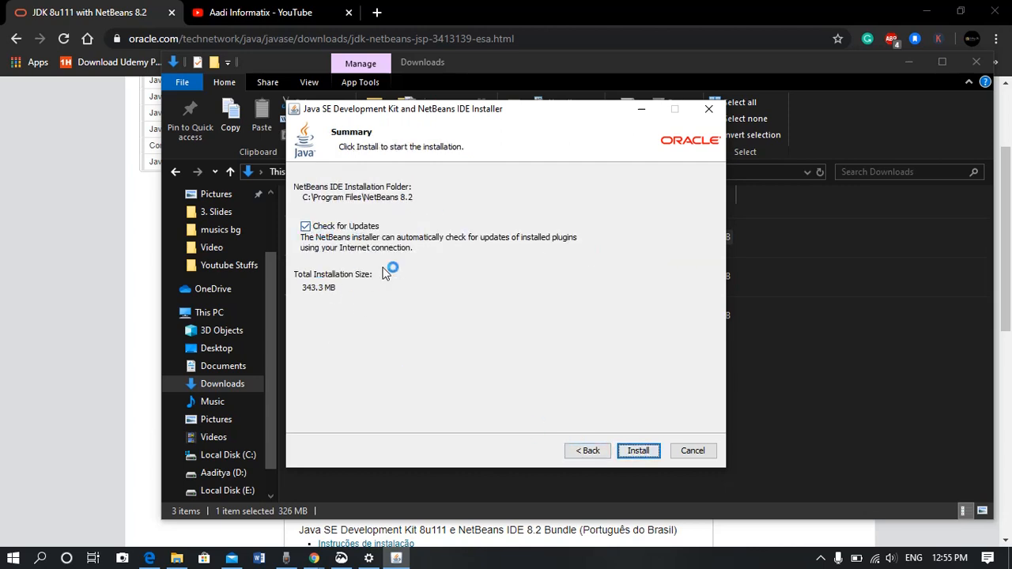
click(638, 451)
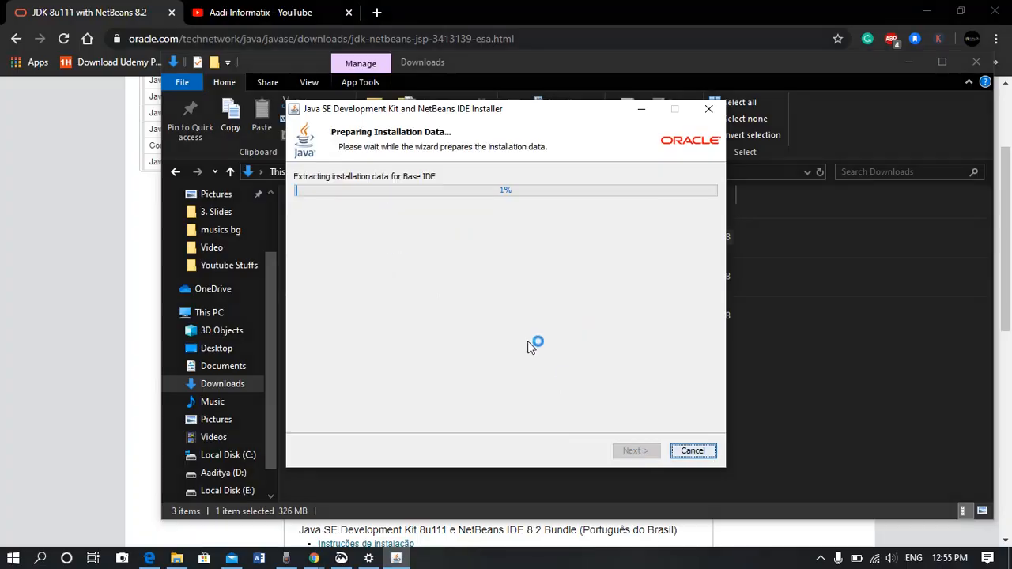
- Wait while the installer runs NetBeans IDE setup and checks for updates
click(260, 13)
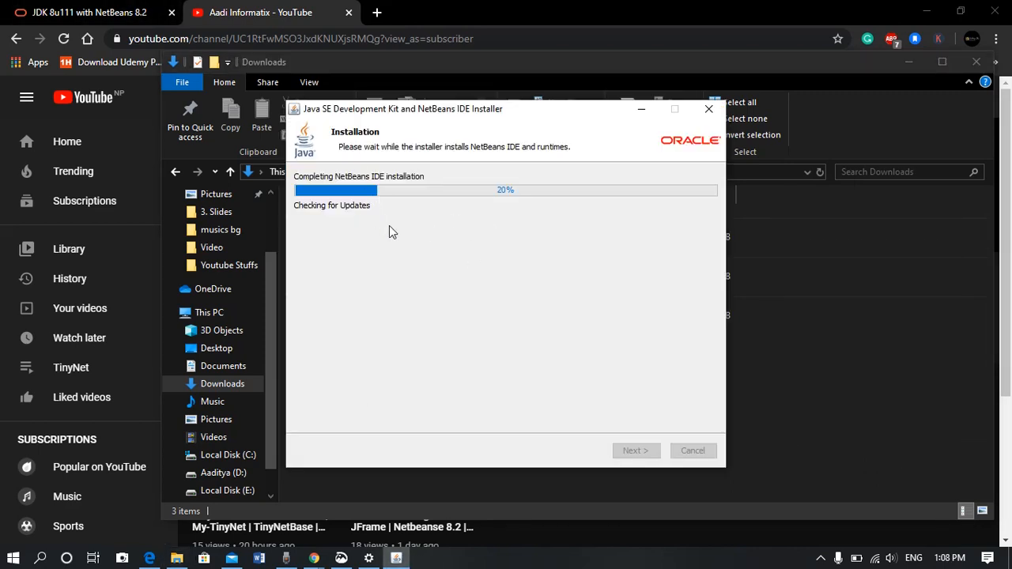
mouse_move(378, 230)
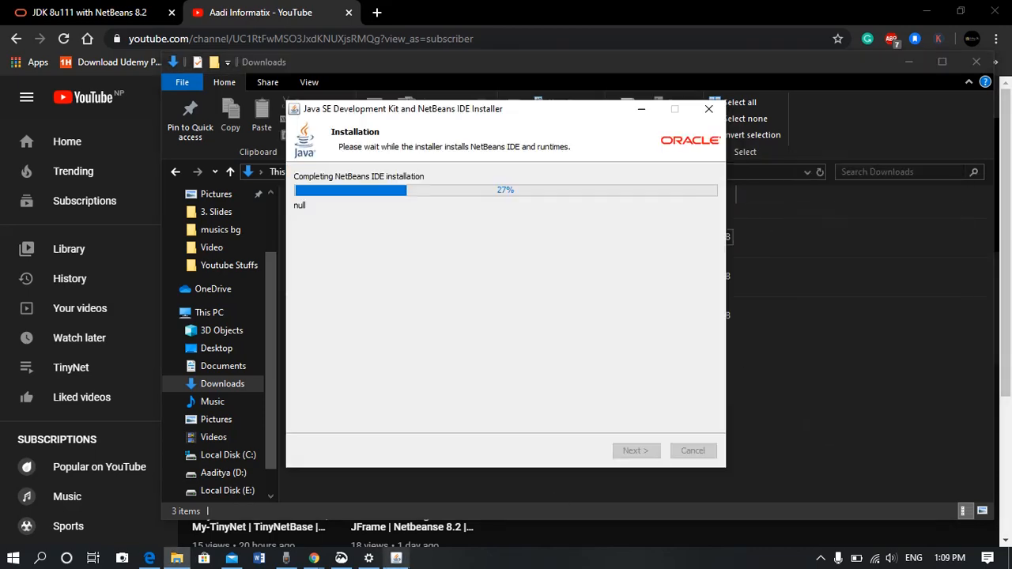
mouse_move(527, 264)
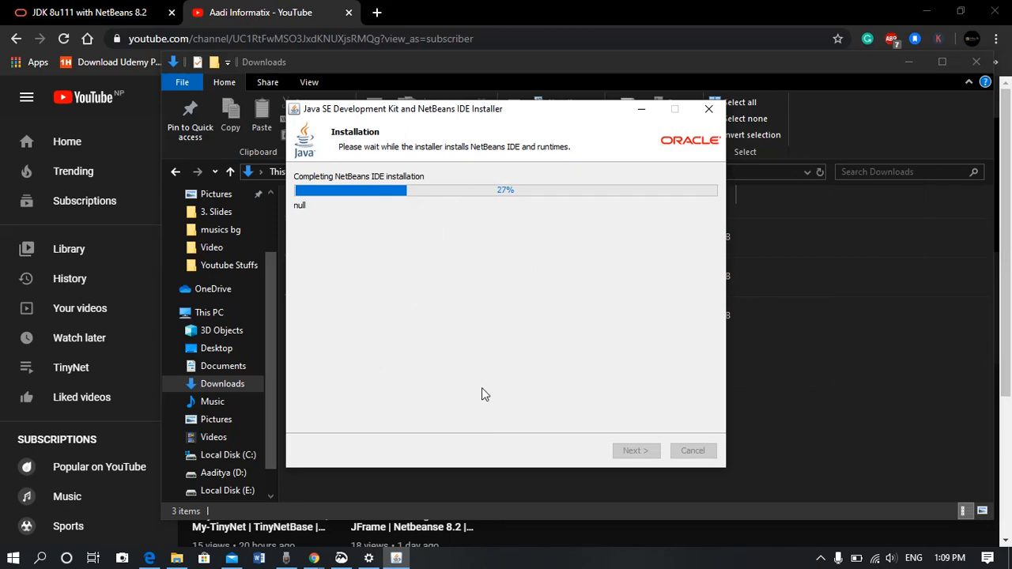
mouse_move(498, 408)
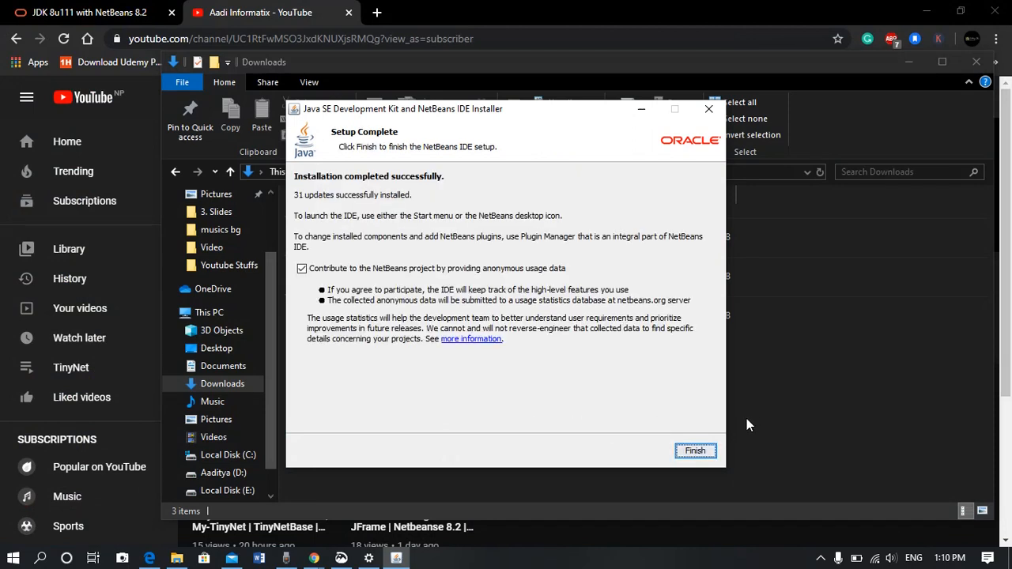
mouse_move(443, 221)
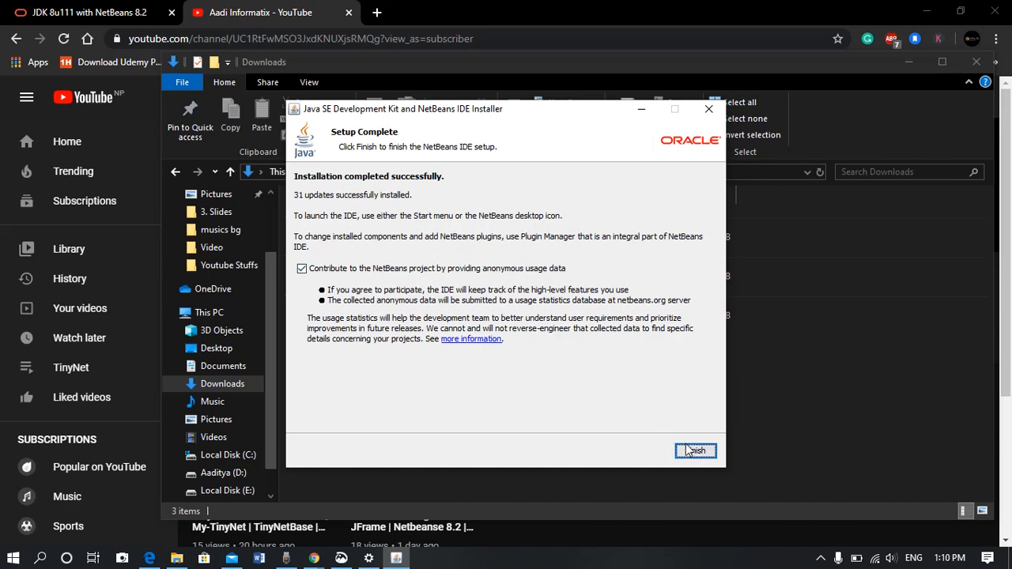
- Finish the installer, then start NetBeans IDE 8.2 and bring its window forward
click(695, 451)
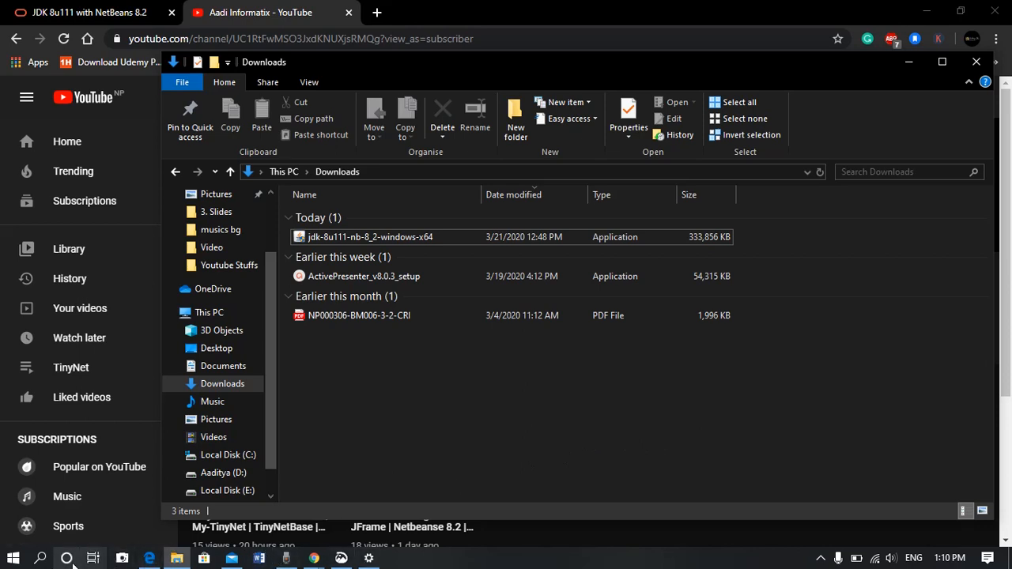
click(67, 558)
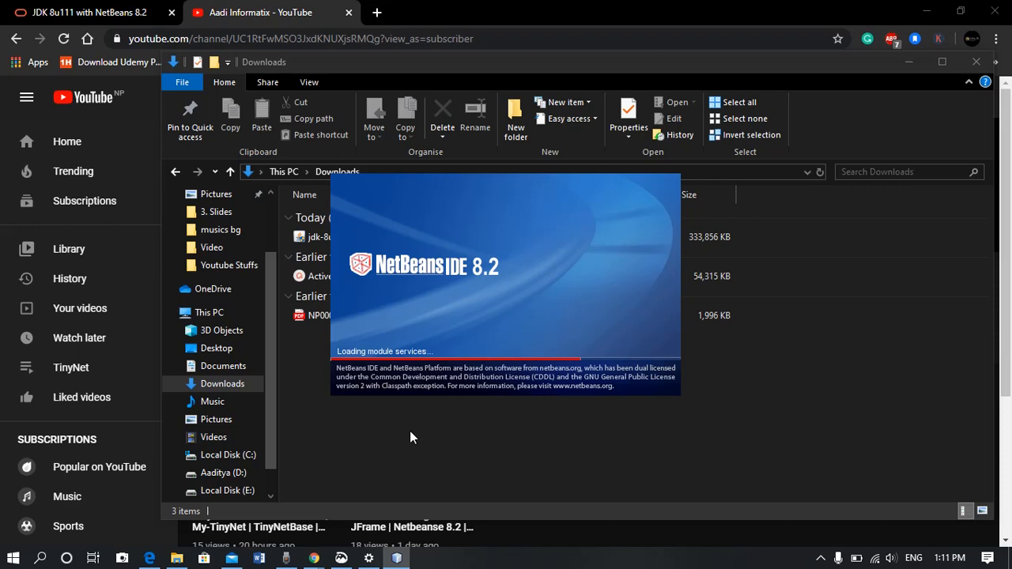
mouse_move(411, 384)
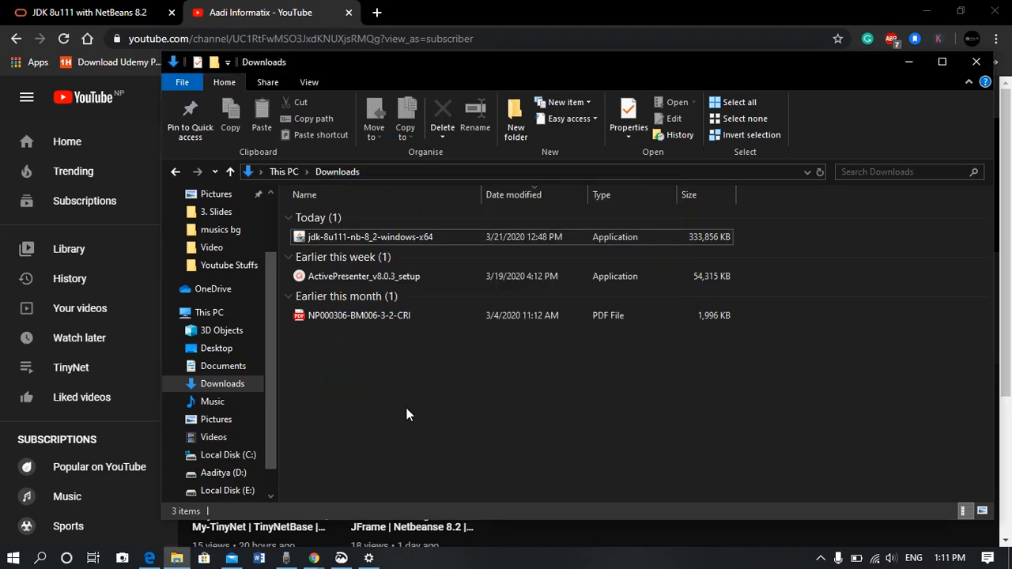
click(395, 559)
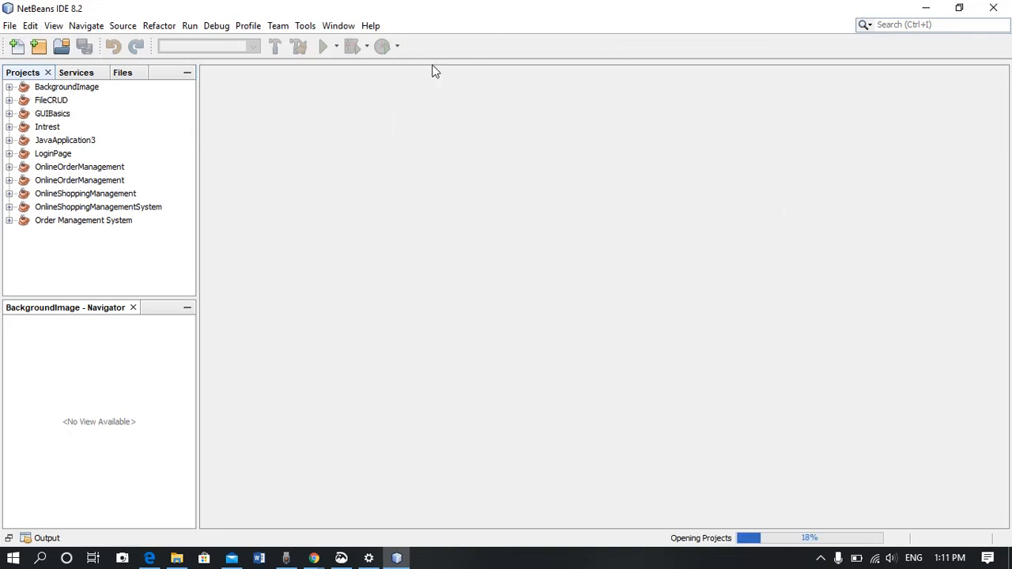
- Create the HelloWorld Java Application project, with main class helloworld.HelloWorld
click(10, 25)
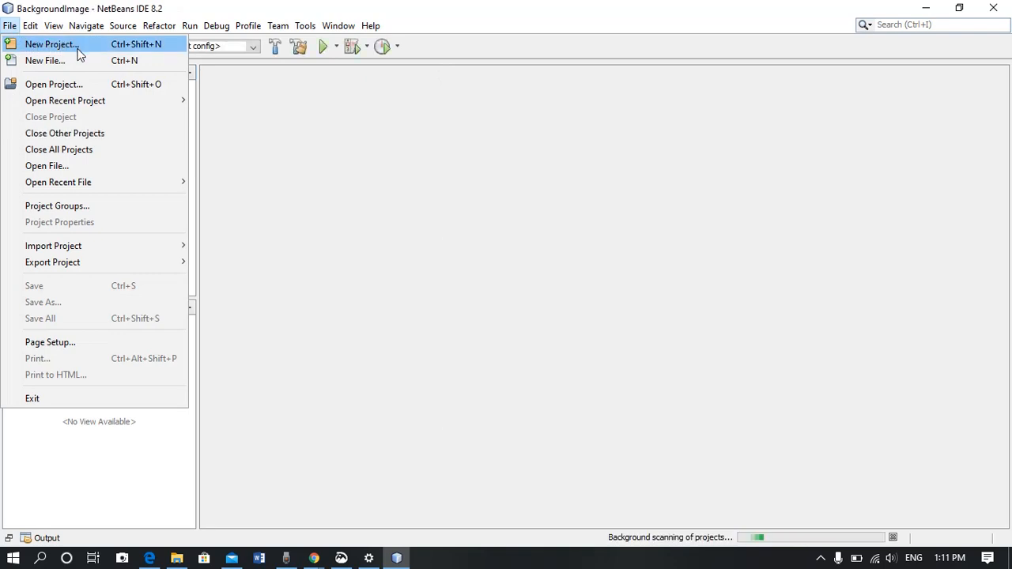
mouse_move(89, 63)
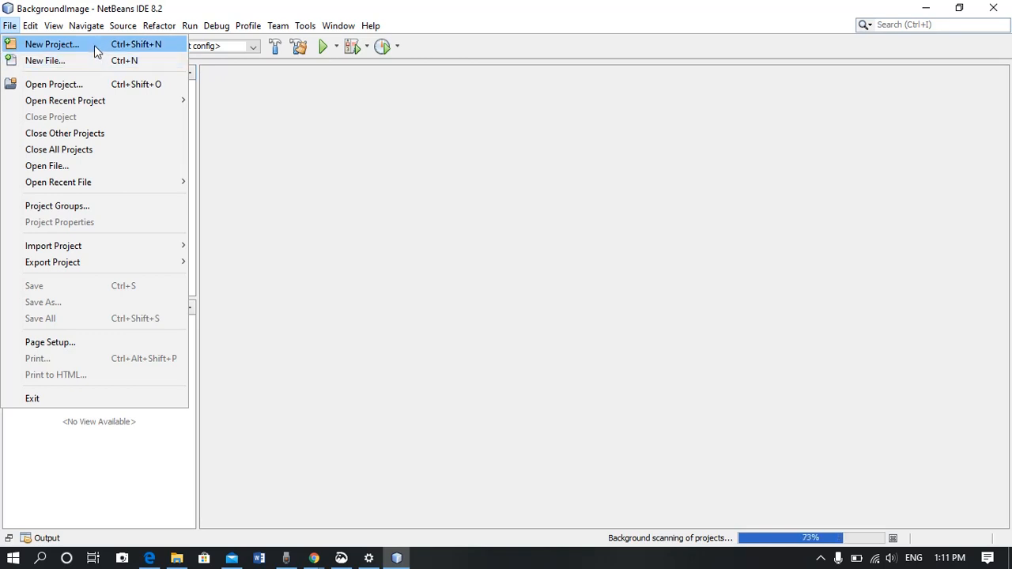
click(52, 44)
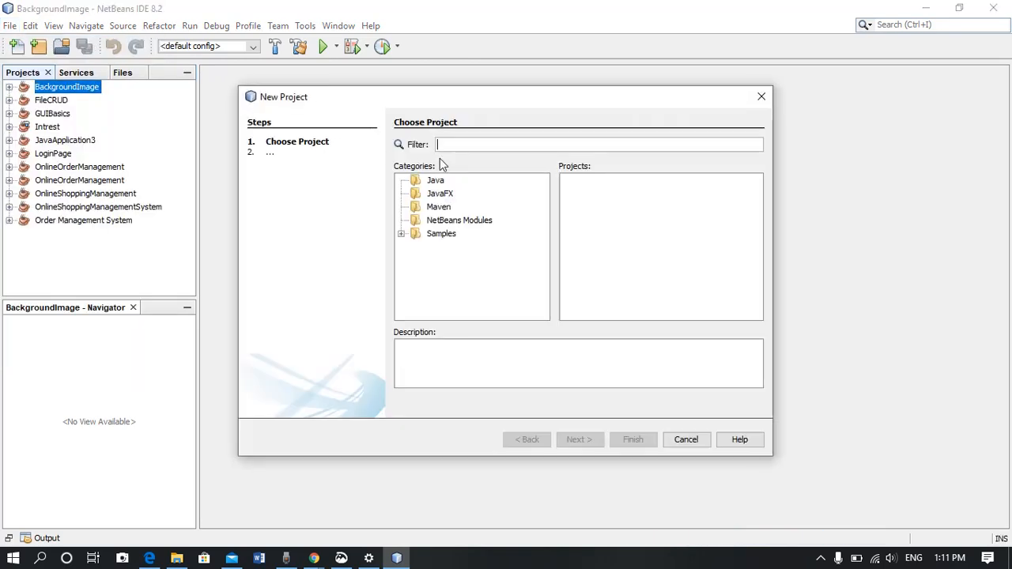
click(434, 180)
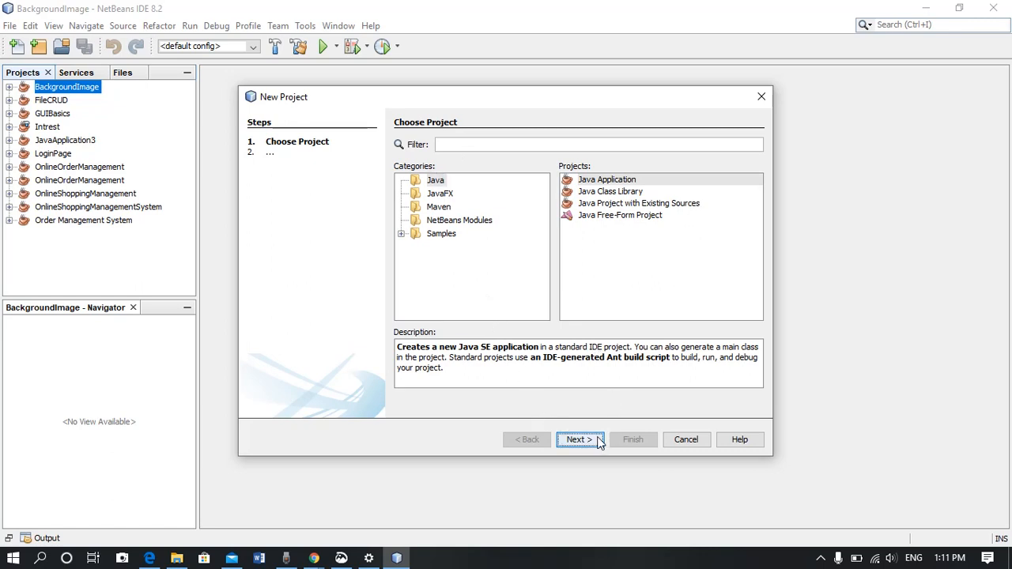
click(576, 440)
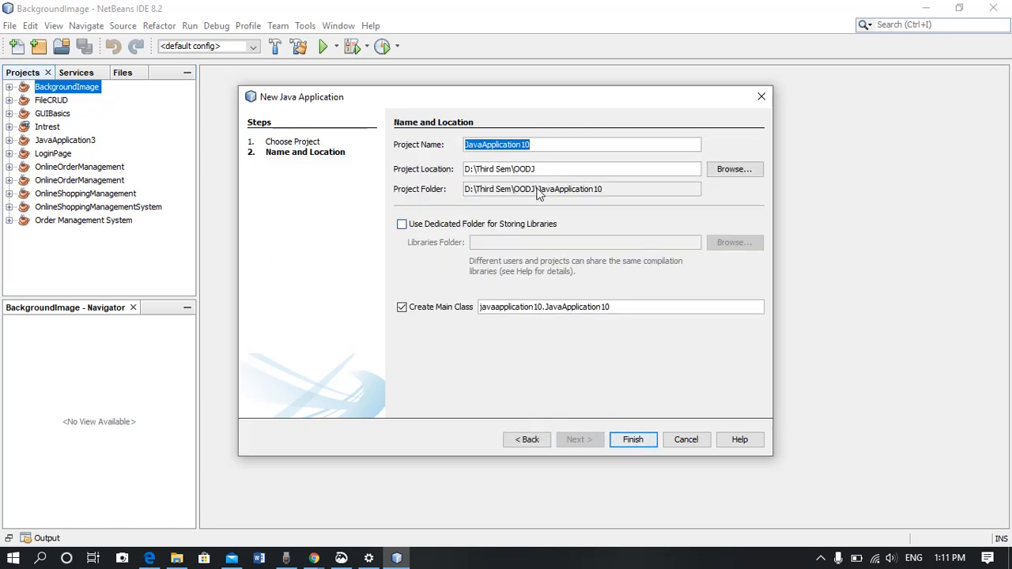
text(Hello)
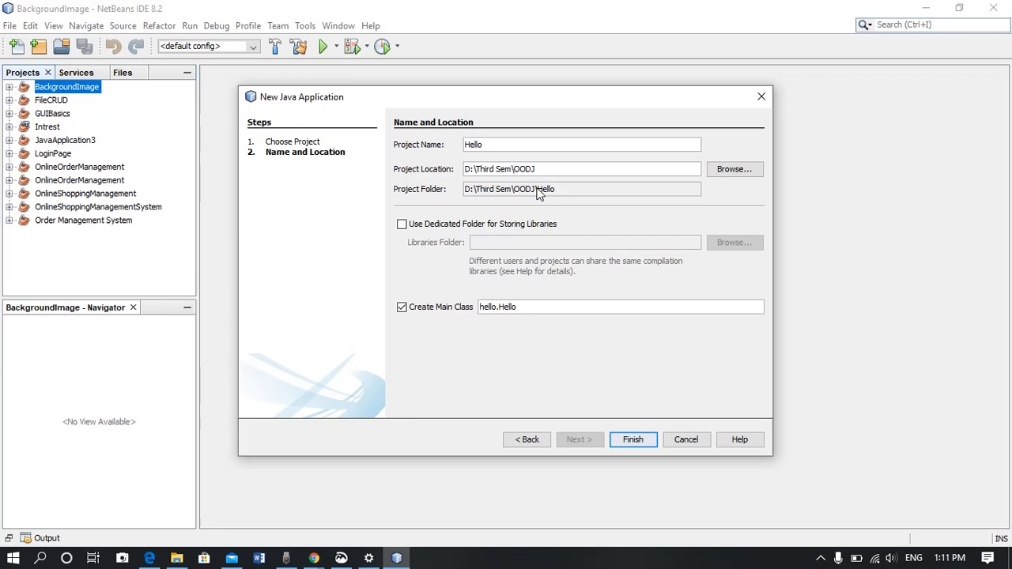
text(World)
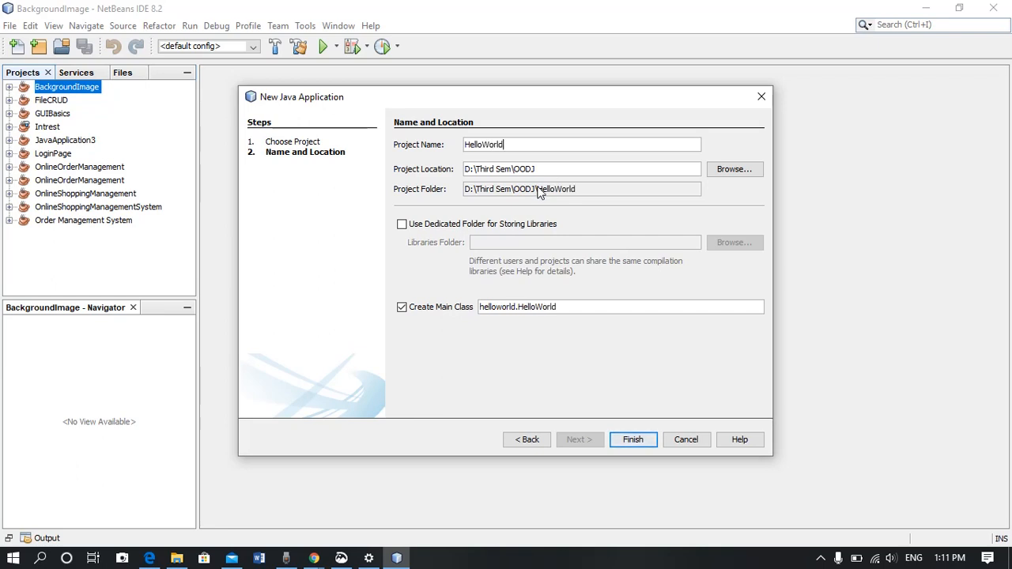
click(633, 439)
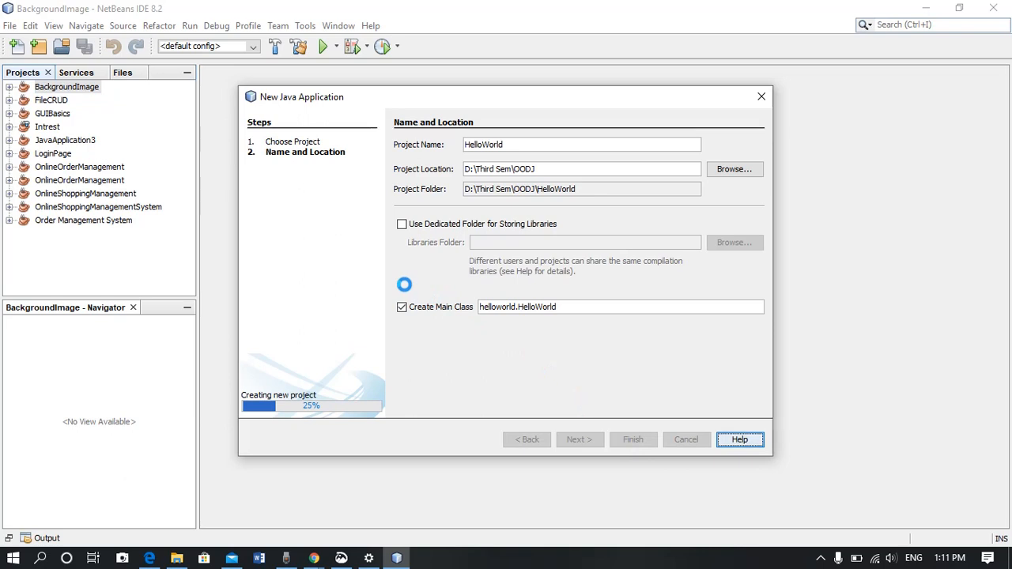
- Below the TODO comment in main, type System.out.println("Hello"); using code completion
click(633, 440)
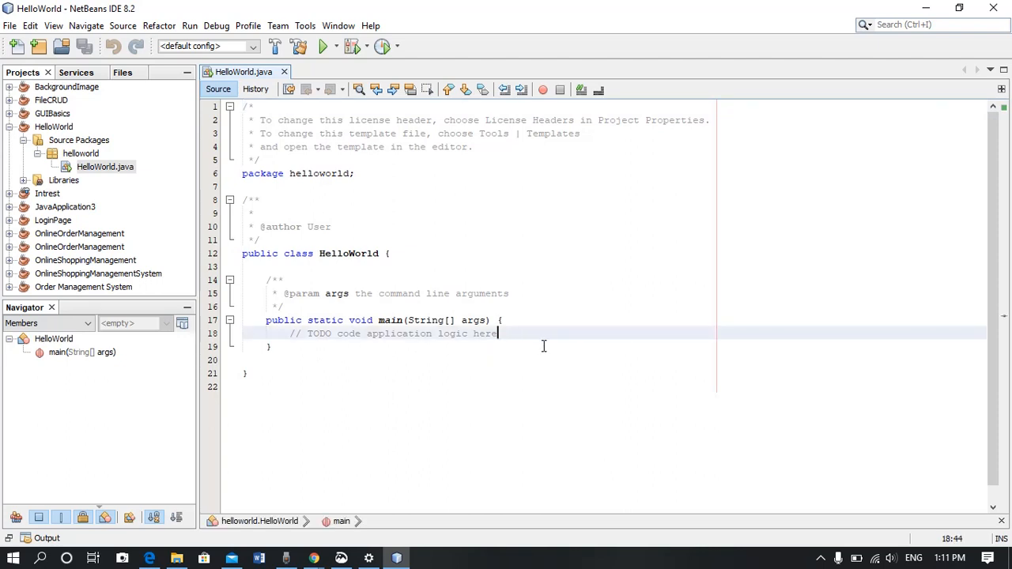
text(Ssye)
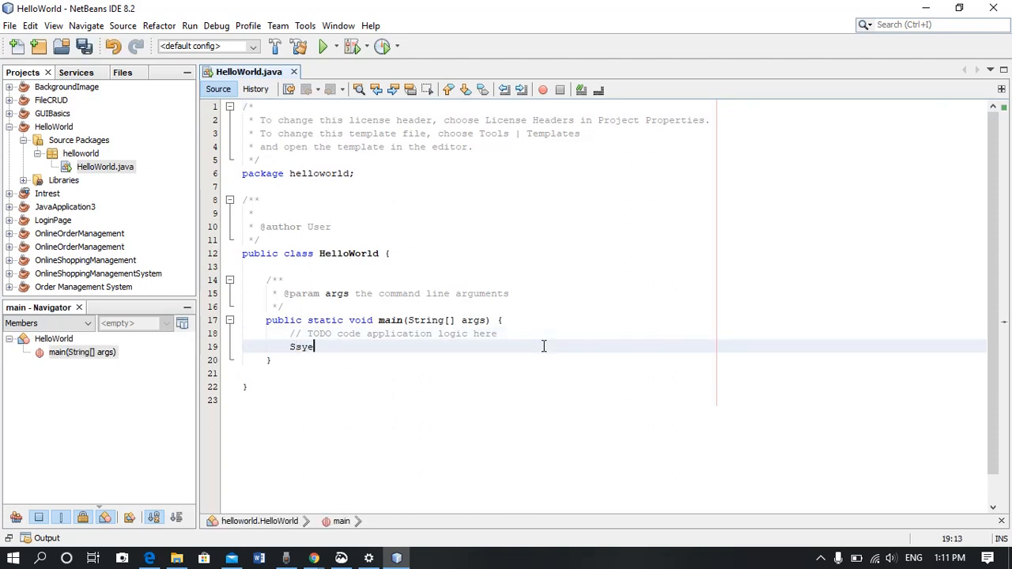
key(BackSpace)
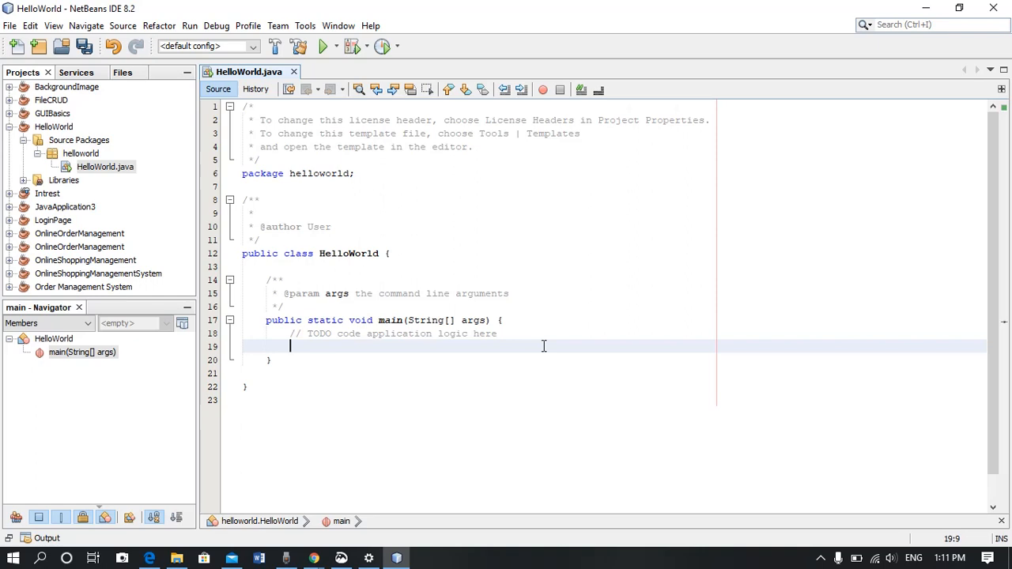
text(System)
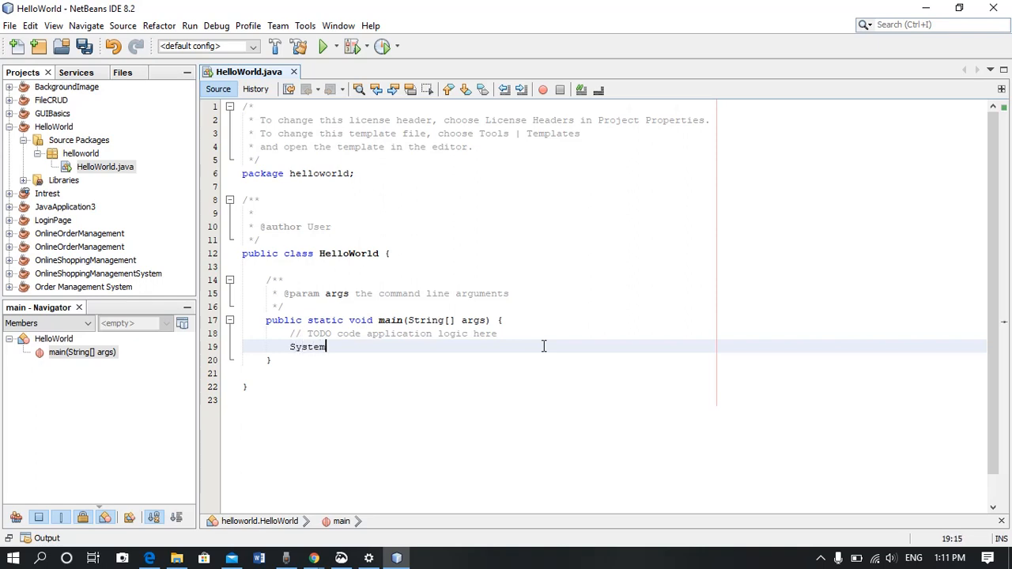
text(.out.)
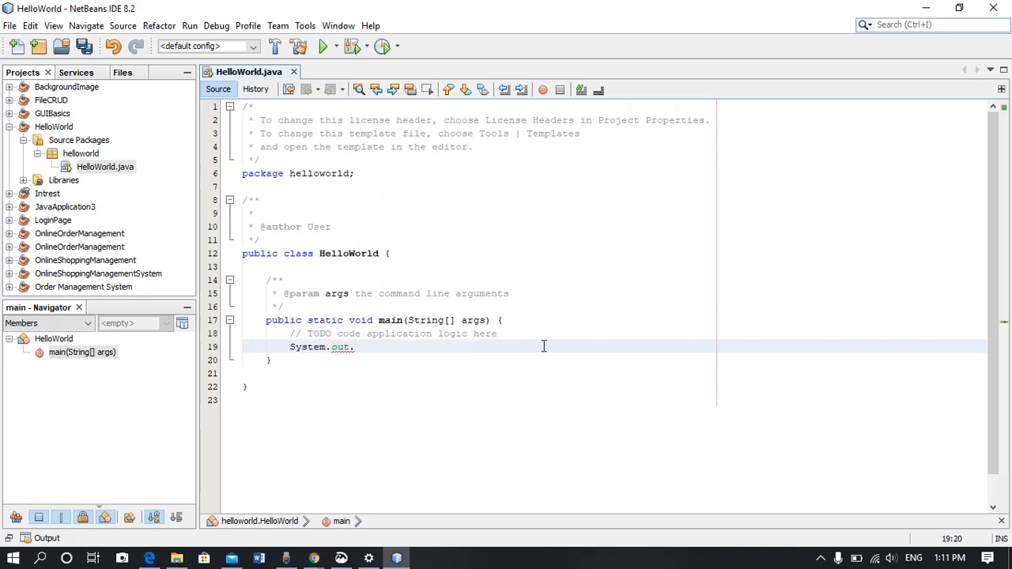
text(p)
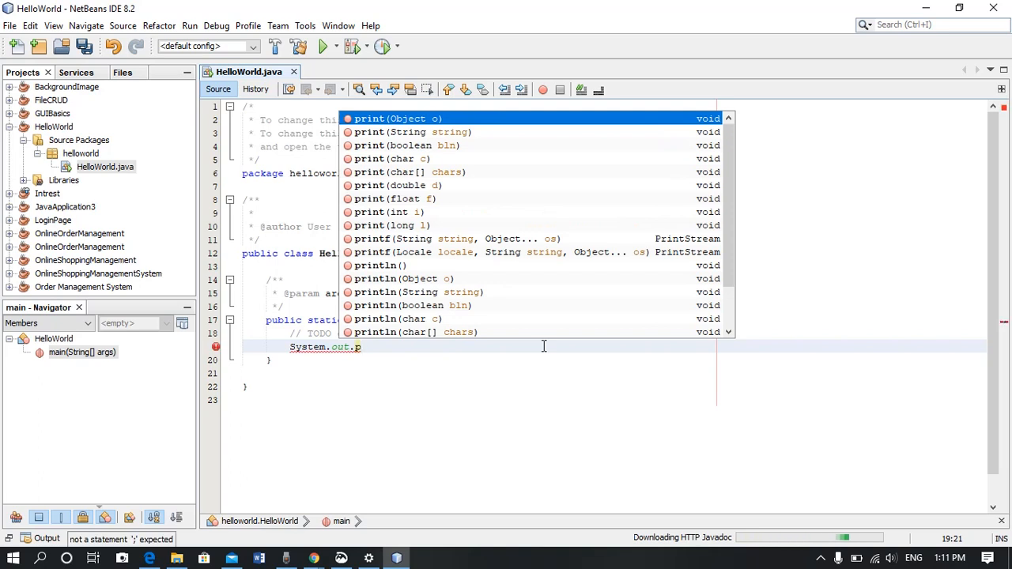
text(rintln();)
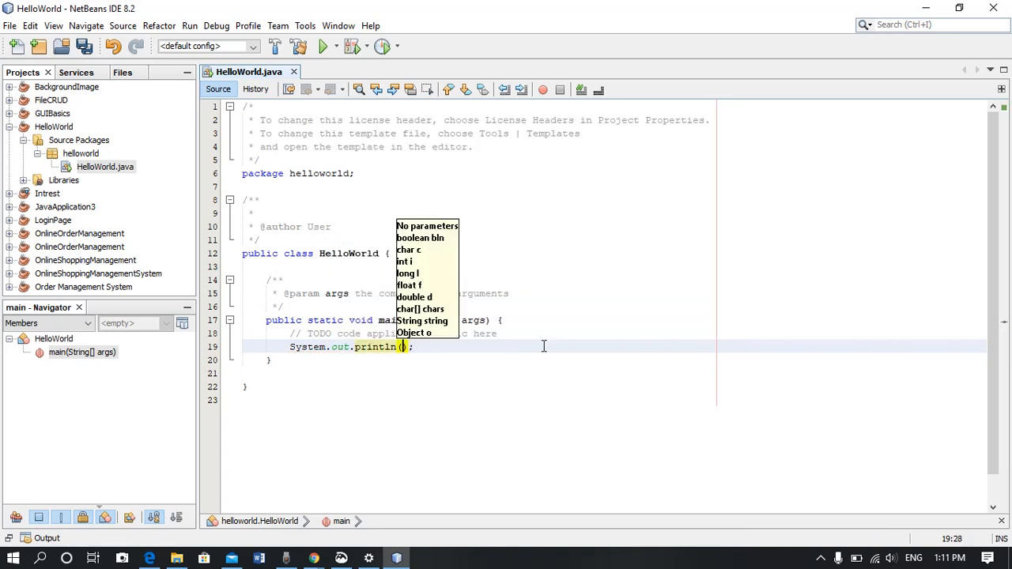
text("Hello")
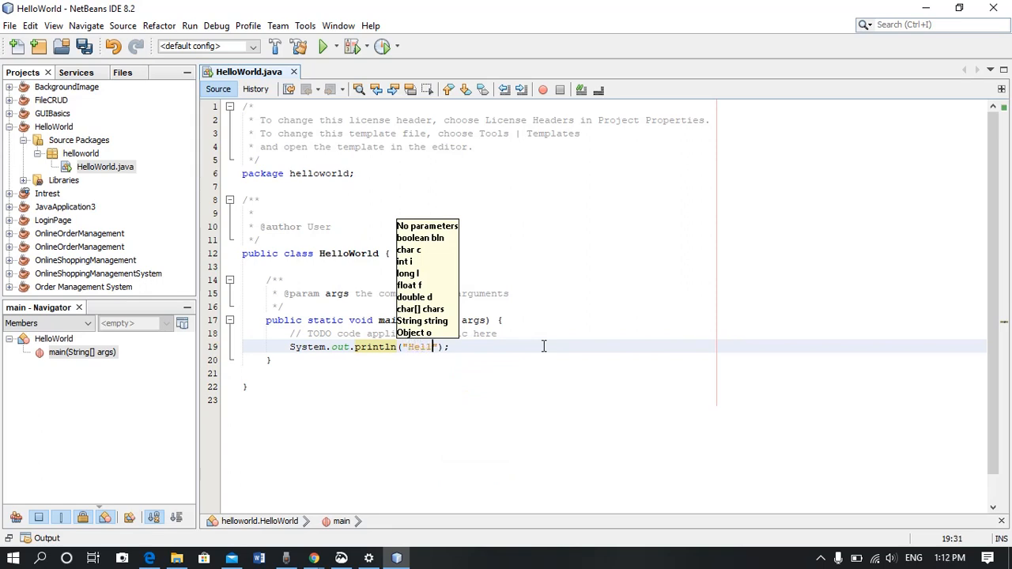